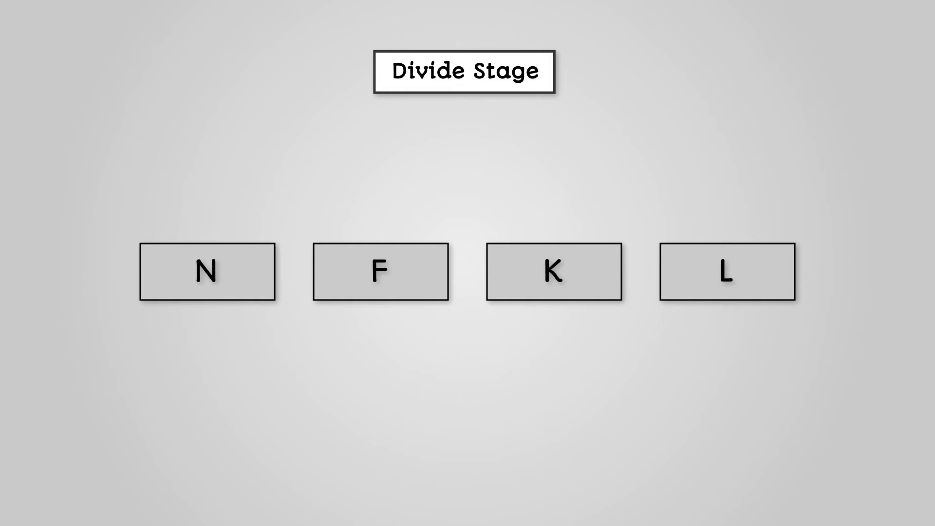
- Advance the slideshow to the Merge Stage with pairs F N, K L above an empty four-slot row
left_click(464, 71)
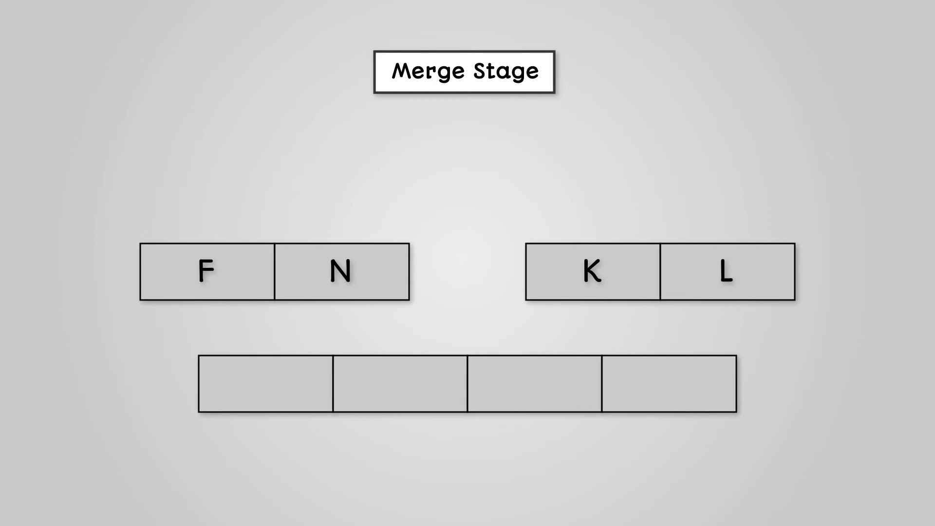
- Move F from the F N pair into the first slot of the merged row
left_click_drag(205, 272, 265, 384)
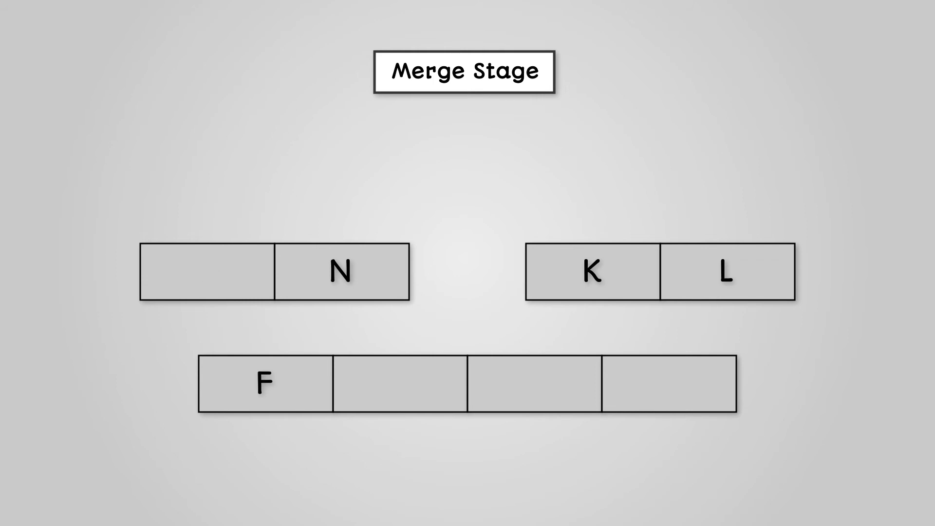